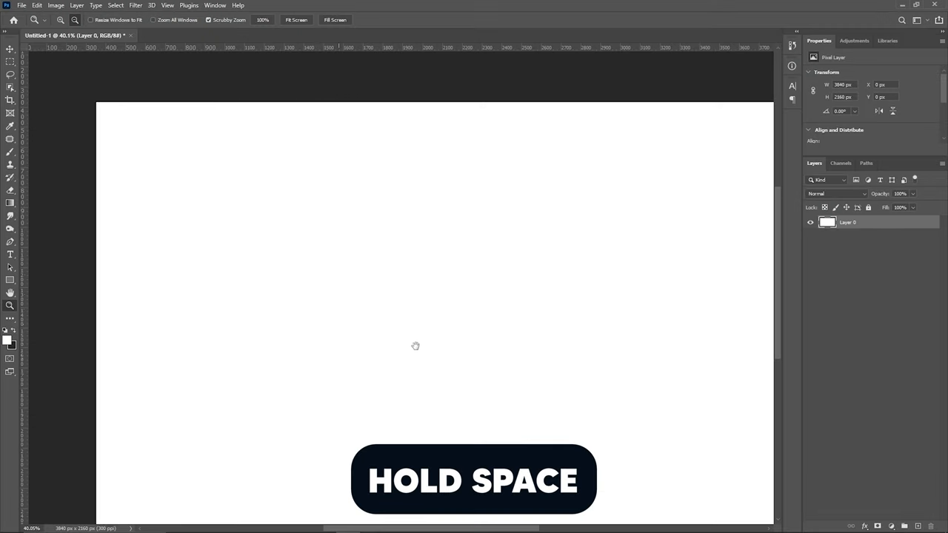
# Pan across the blank white canvas, then zoom out until the whole page is visible.
pyautogui.moveTo(415, 347); pyautogui.dragTo(526, 421)
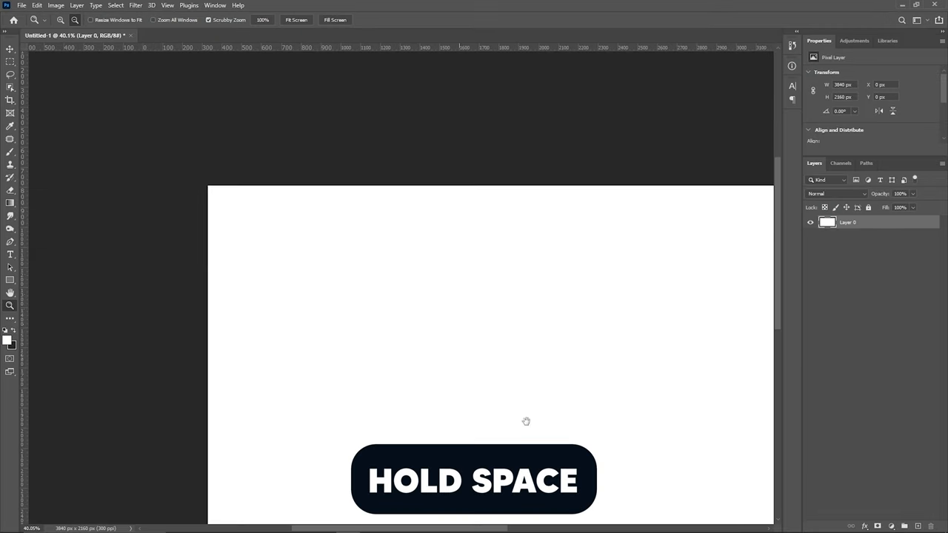
pyautogui.scroll(-3)
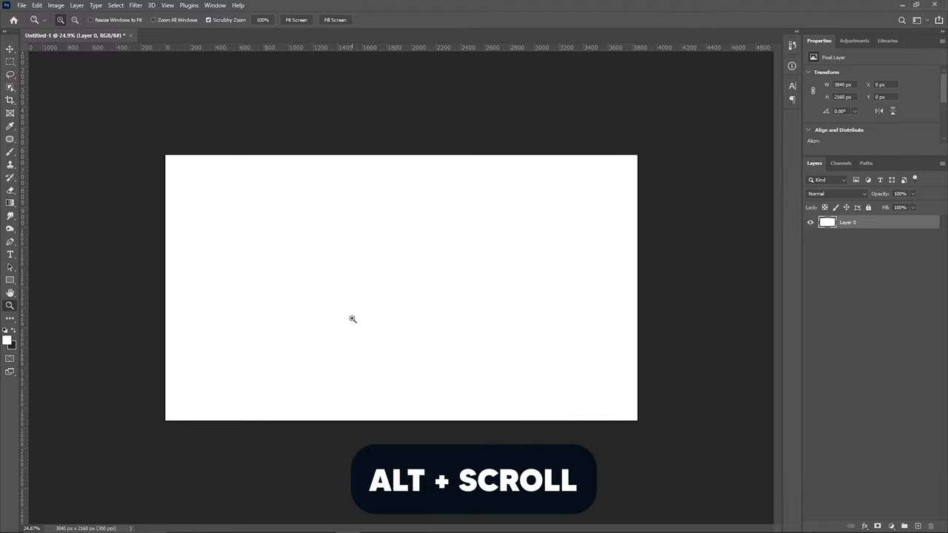
pyautogui.scroll(-3)
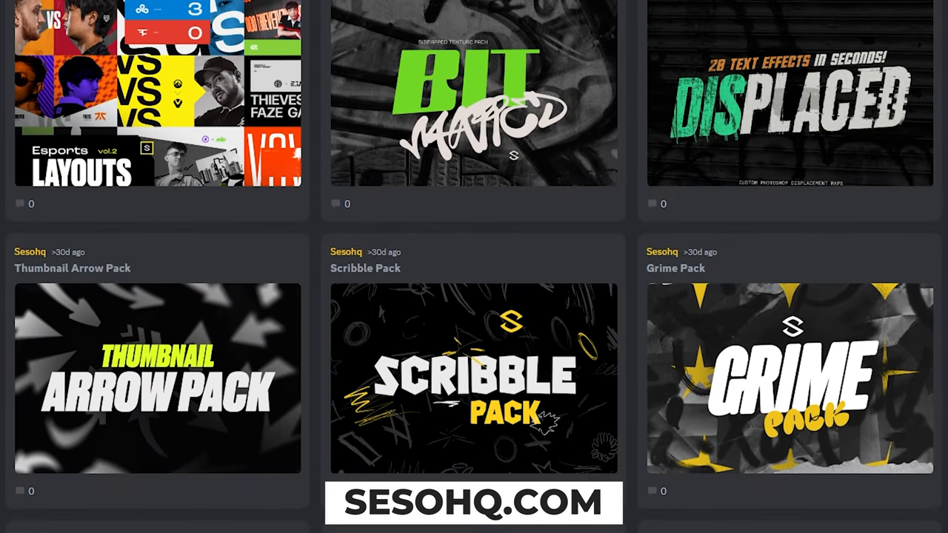
# Scroll the SesoHQ products page to reveal the Scribble Pack and Grime Pack listings.
pyautogui.scroll(-3)
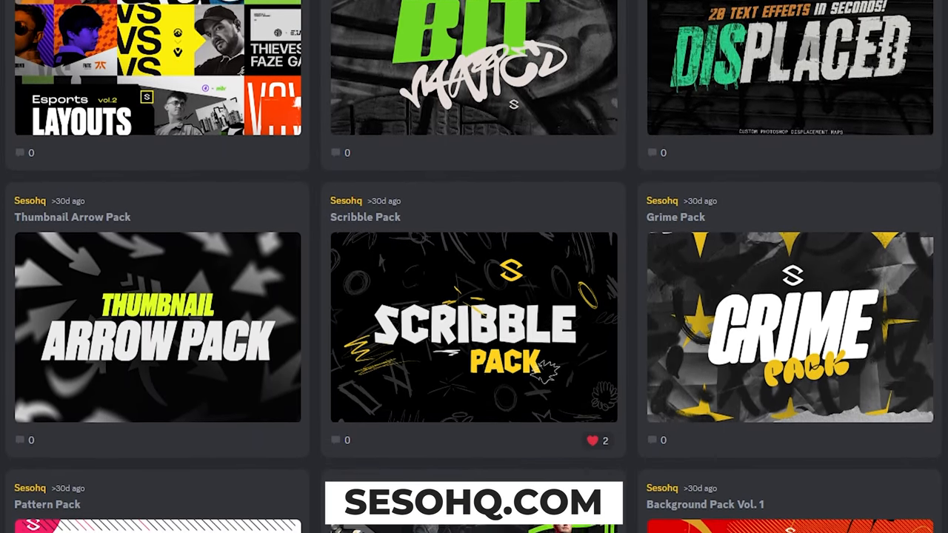